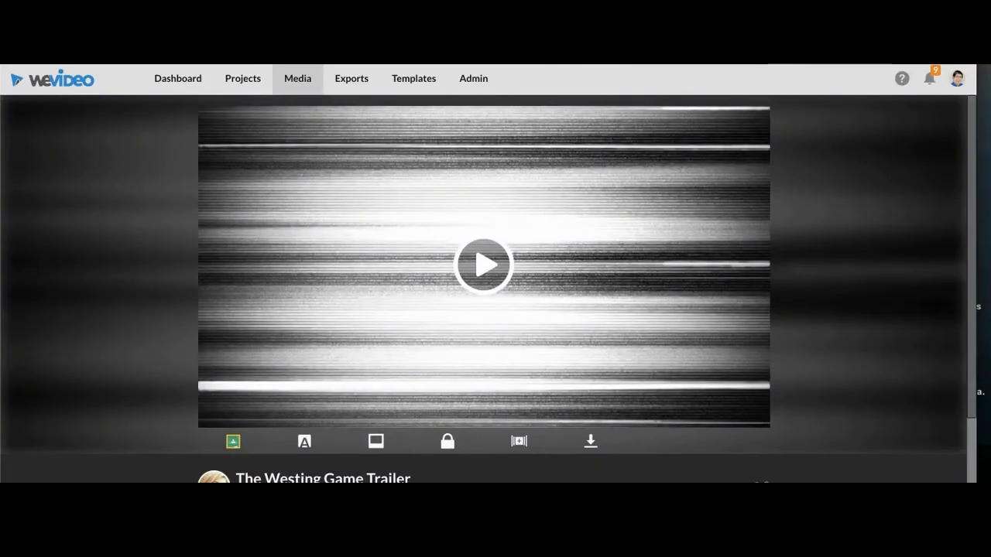
pyautogui.moveTo(517, 340)
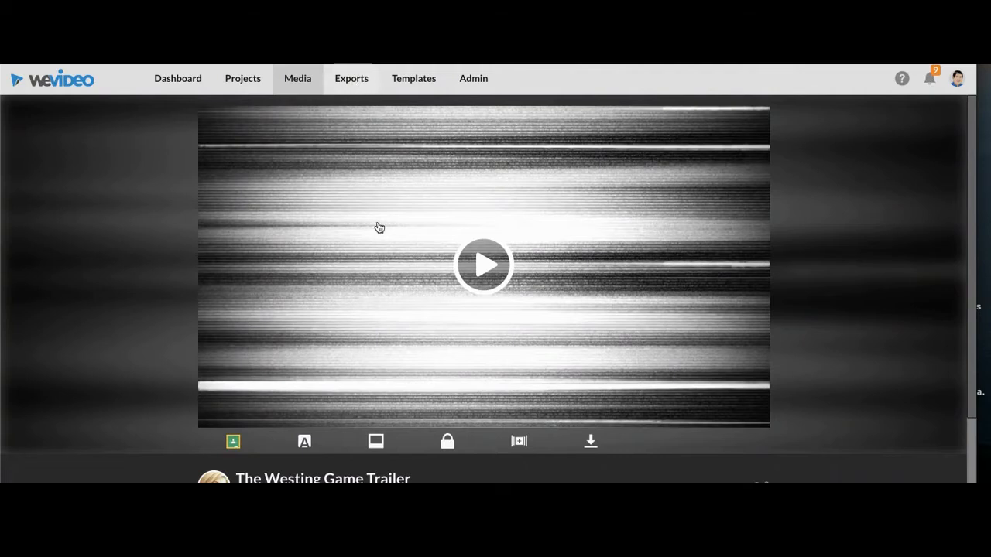
pyautogui.moveTo(351, 85)
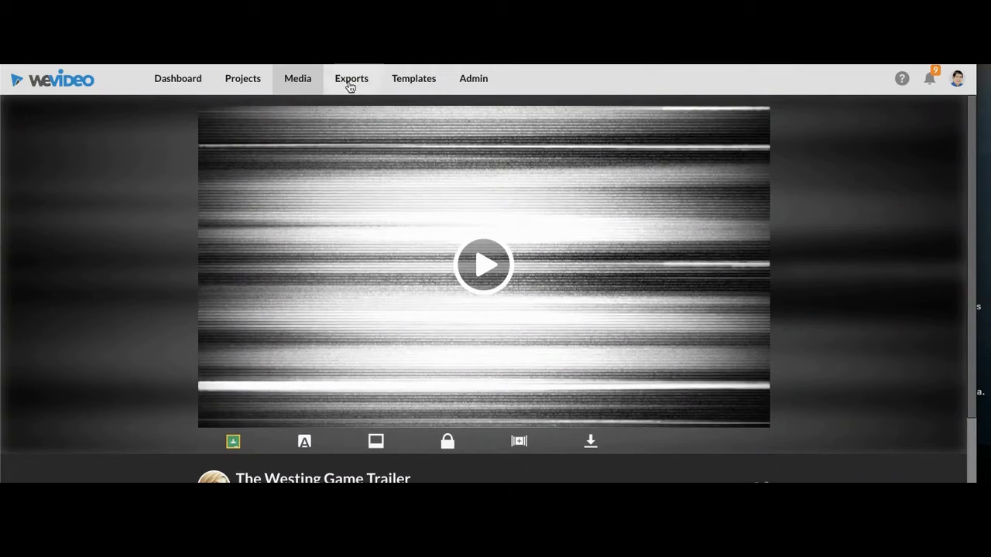
# Switch The Westing Game Trailer's privacy from private to public and confirm.
pyautogui.click(448, 441)
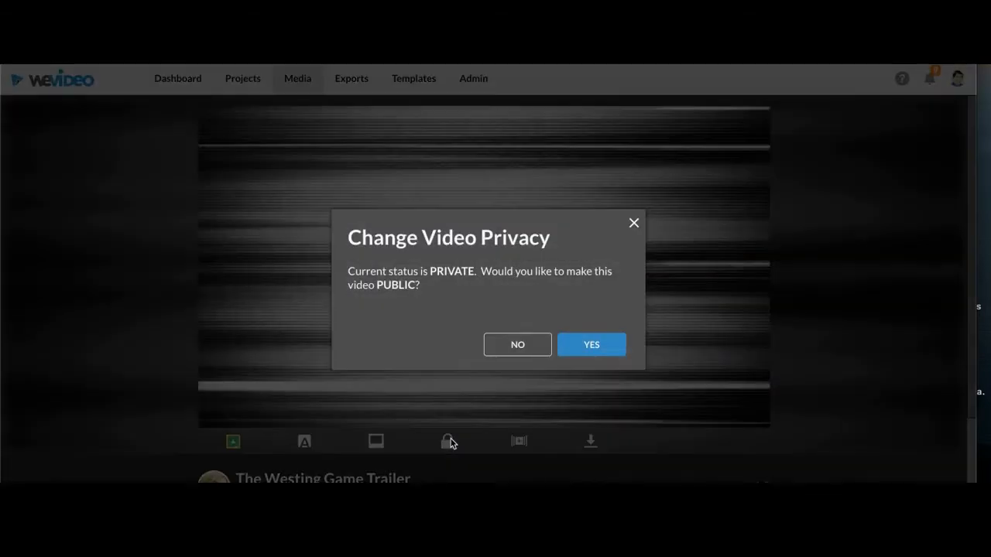
pyautogui.click(591, 344)
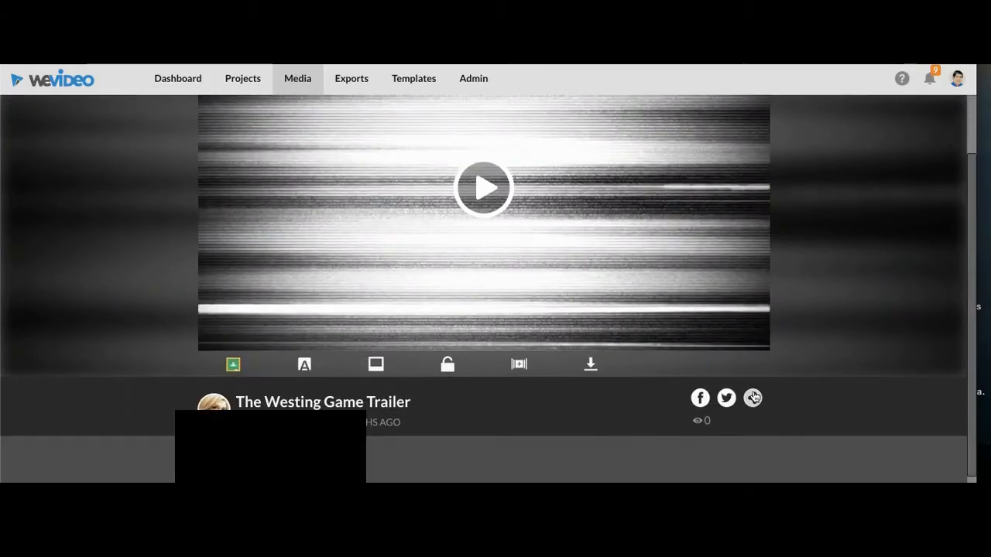
# Show the trailer's Share video dialog with its public link and embed code.
pyautogui.click(752, 397)
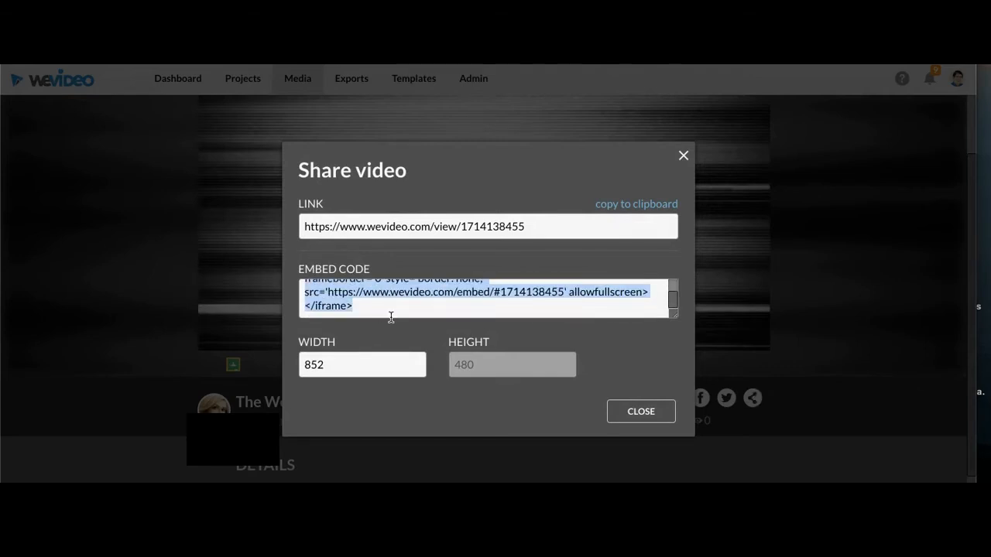
pyautogui.moveTo(723, 392)
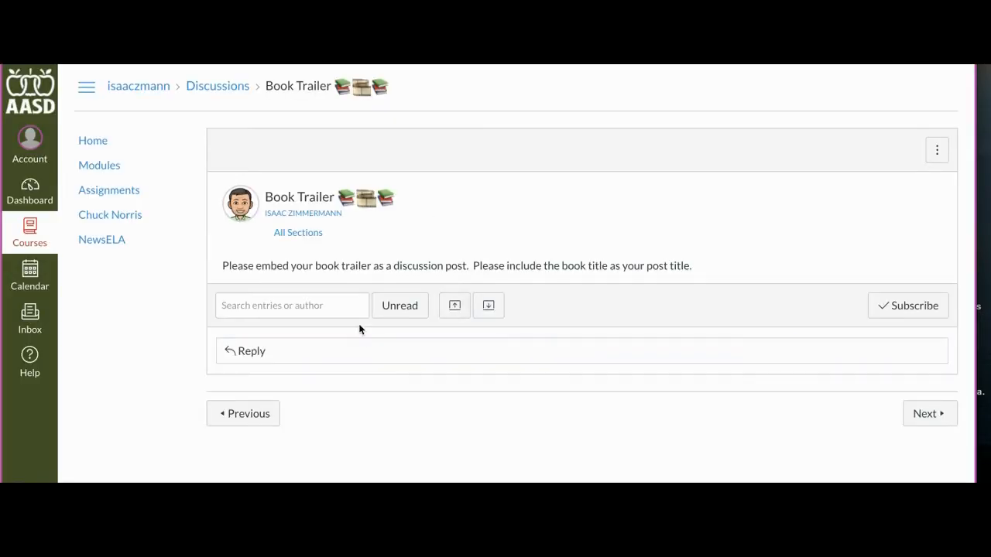
# Reply to the Book Trailer discussion by pasting the trailer's 852x480 iframe embed code.
pyautogui.click(245, 351)
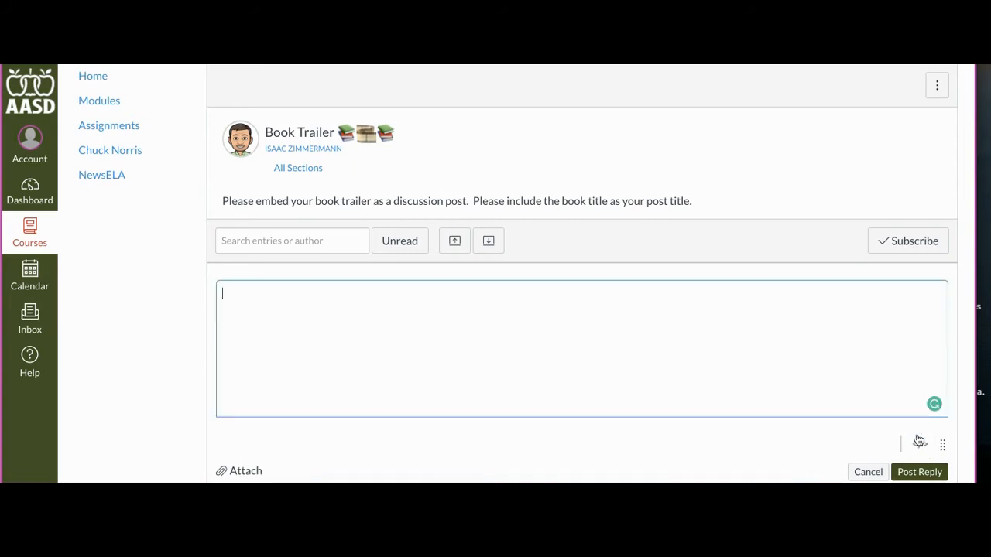
pyautogui.write("<iframe allowfullscreen width='852' height='480' scrolling='no' frameborder='0' style='border: none;' src='https://www.wevideo.com/embed/#1714138455' allowfullscreen></iframe>")
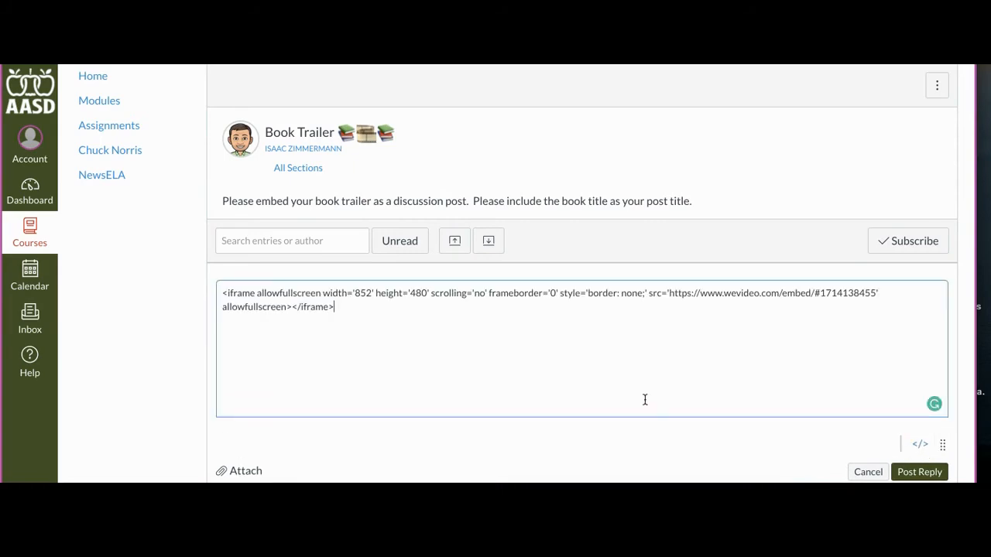
pyautogui.scroll(-3)
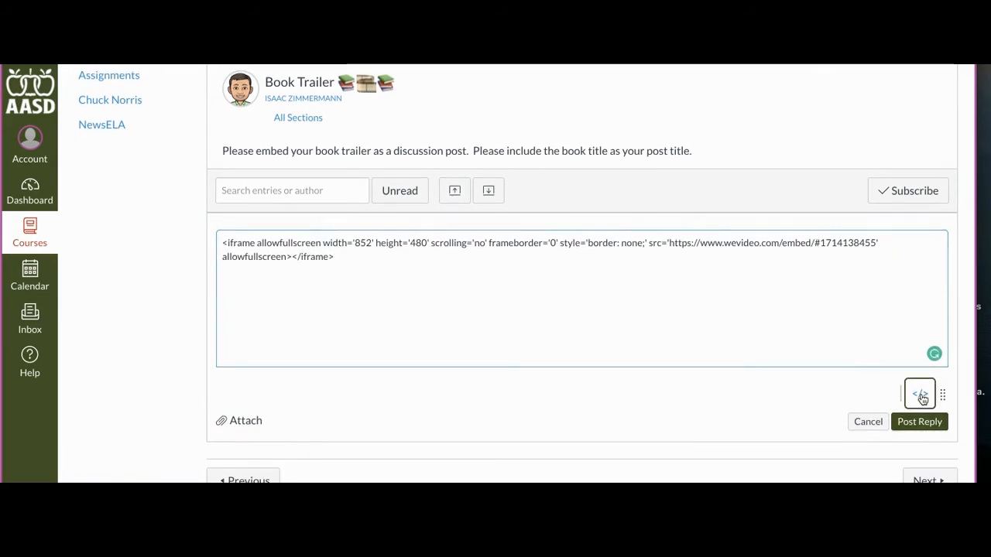
# Preview the embedded trailer in the rich editor and post the reply.
pyautogui.click(920, 394)
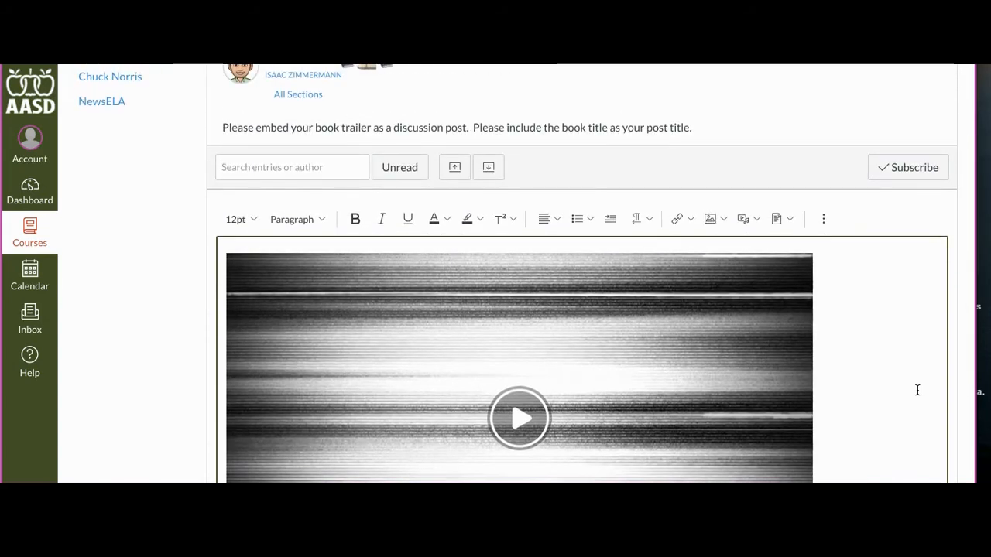
pyautogui.scroll(-3)
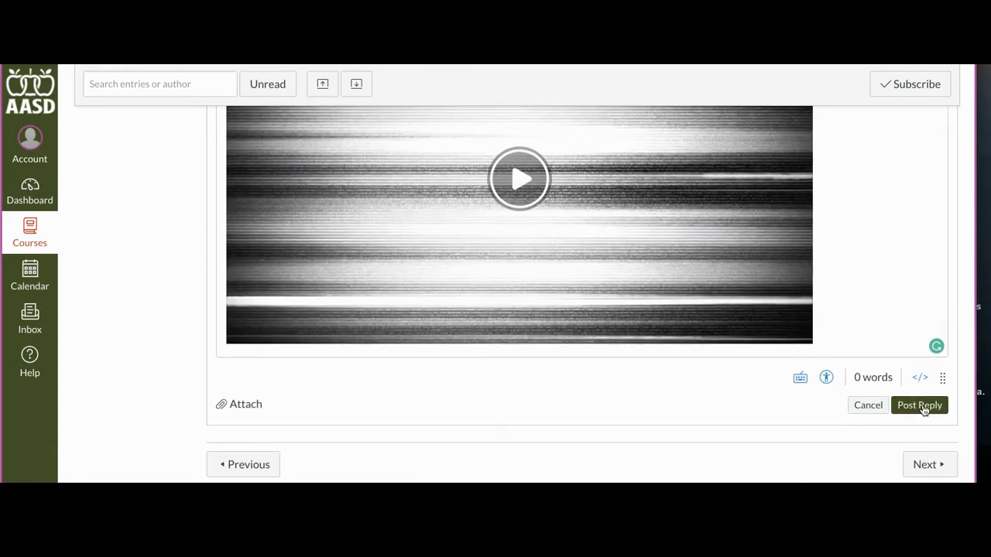
pyautogui.click(919, 405)
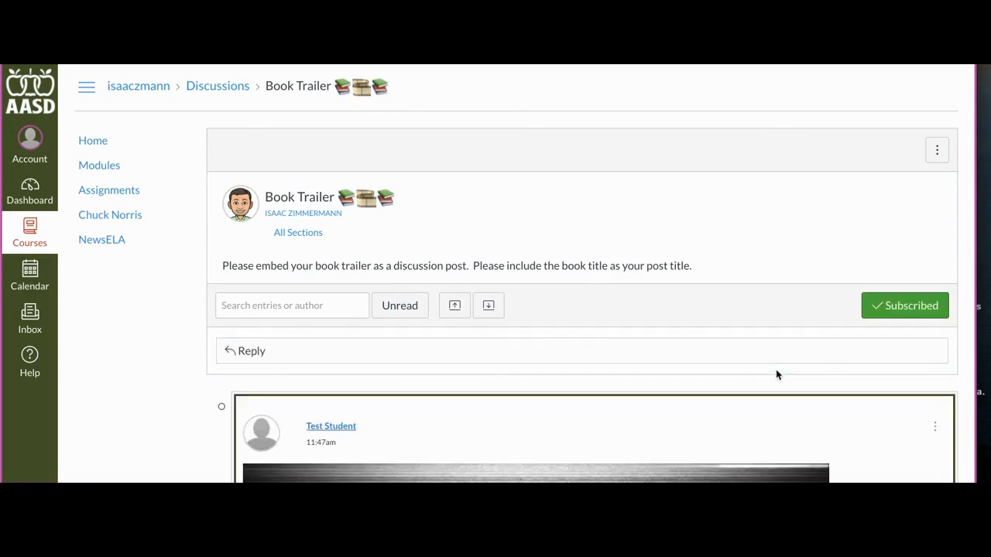
pyautogui.scroll(-3)
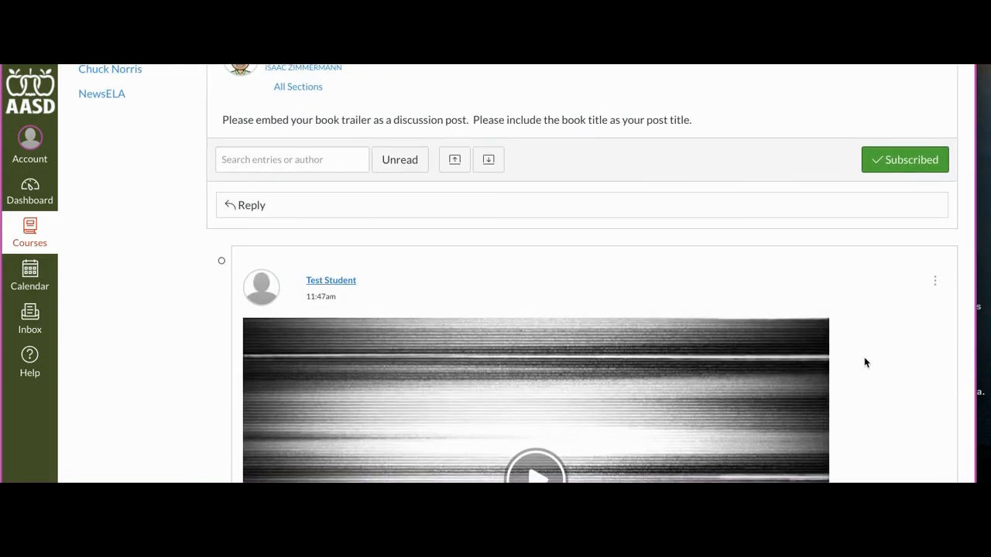